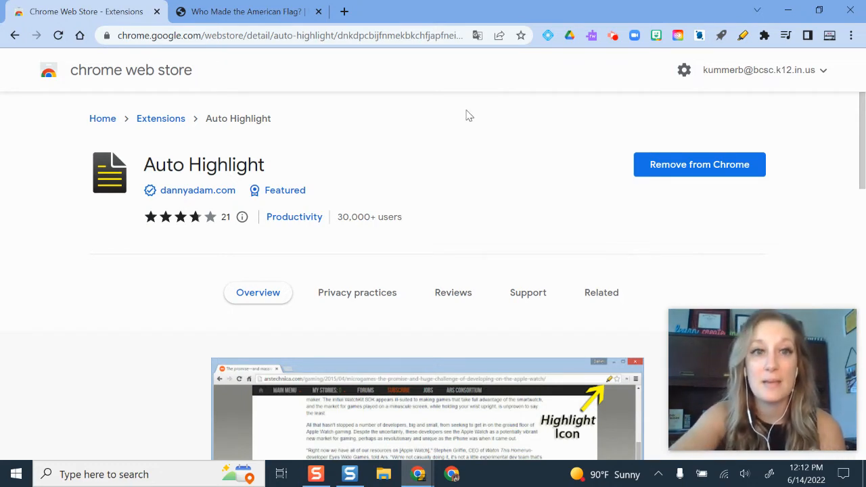
Switch to the 'Who Made the American Flag?' tab and read down through its story paragraphs.
left_click(247, 11)
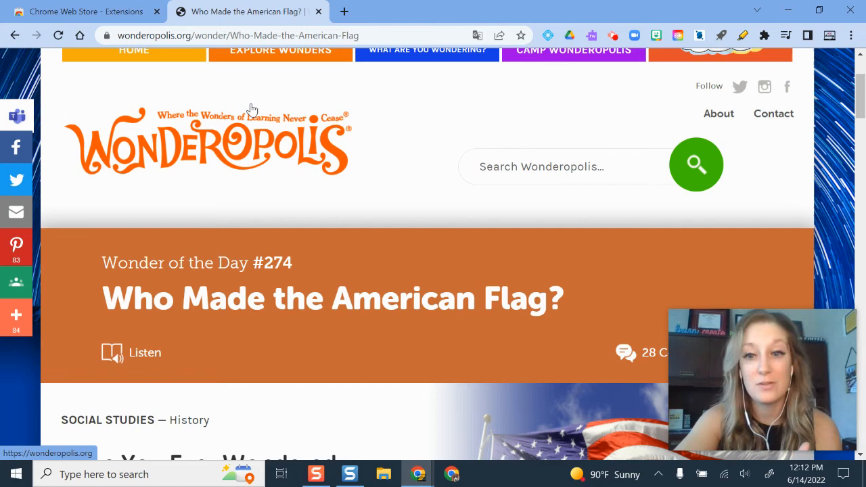
mouse_move(229, 181)
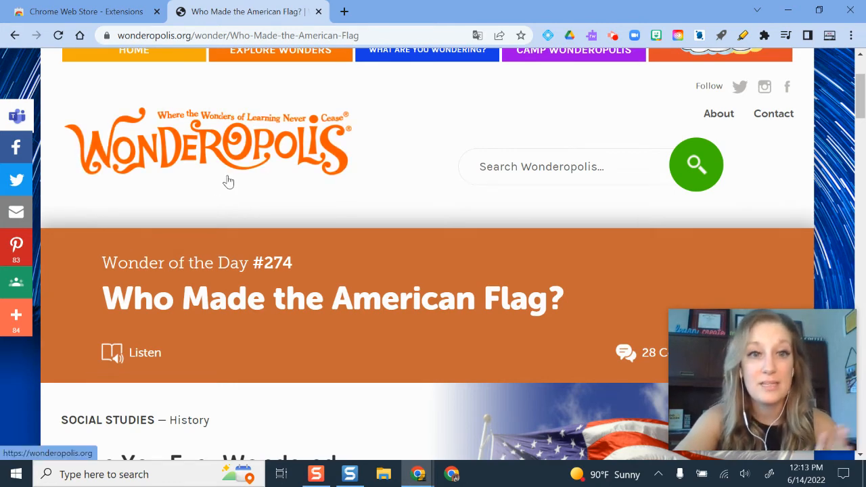
scroll("down", 3)
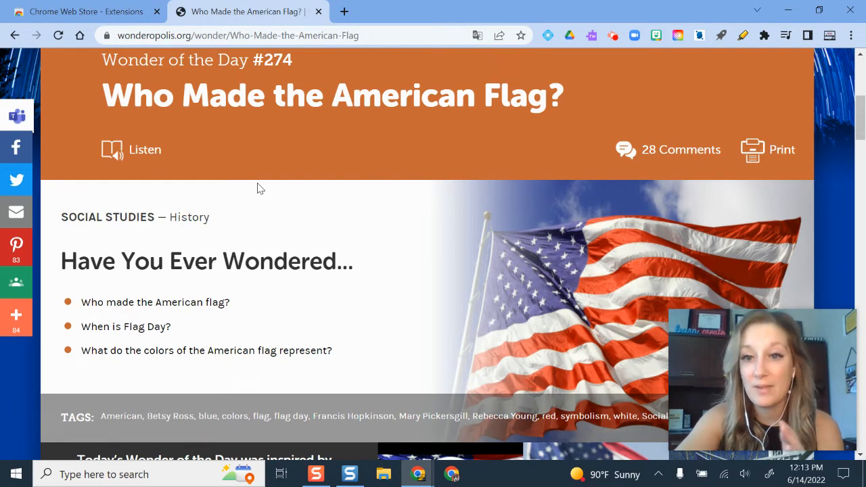
scroll("down", 3)
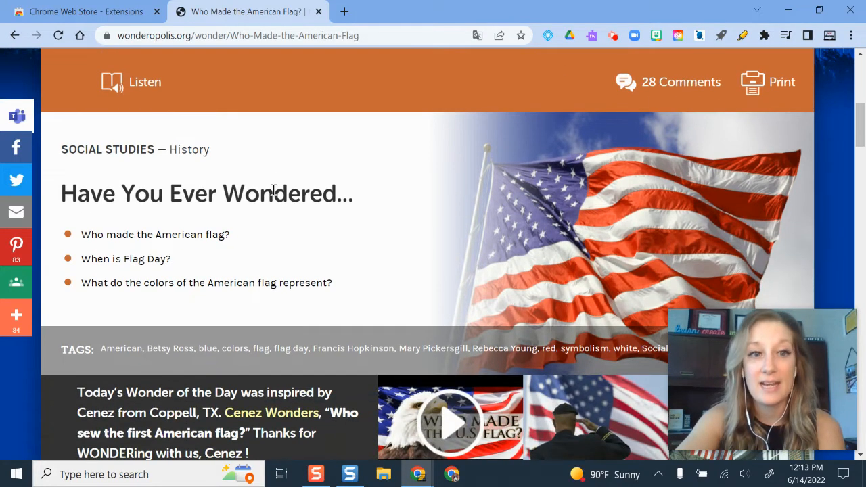
scroll("down", 3)
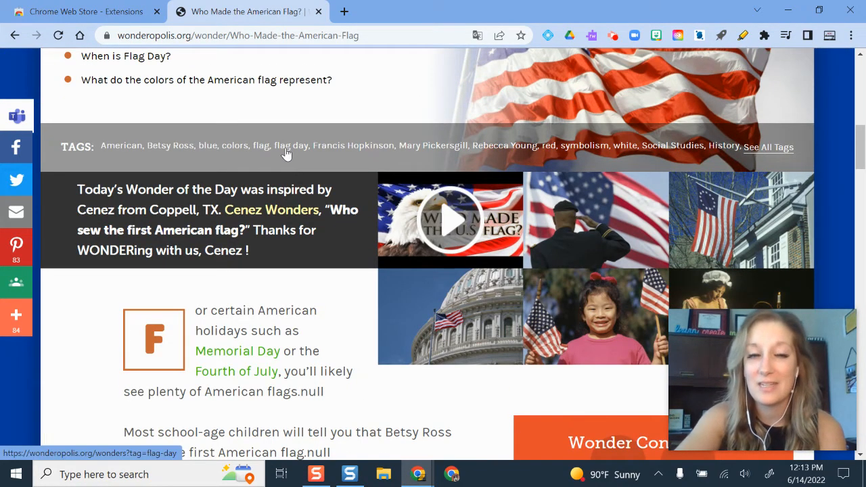
scroll("down", 3)
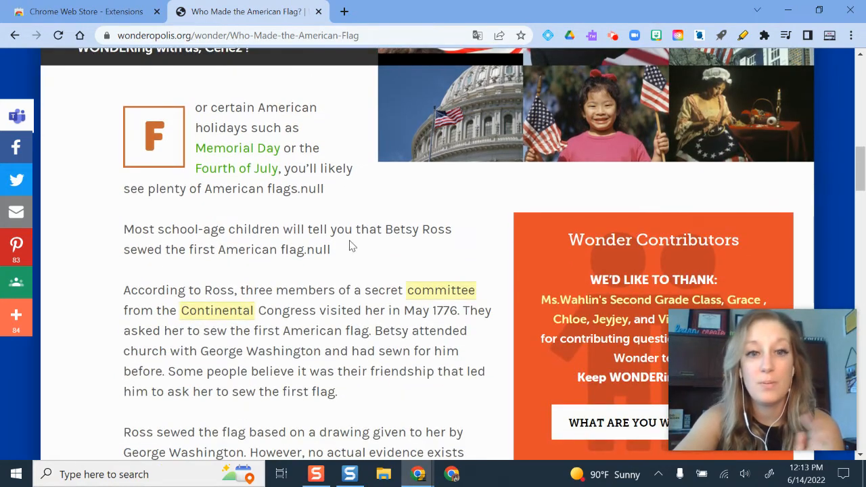
scroll("down", 3)
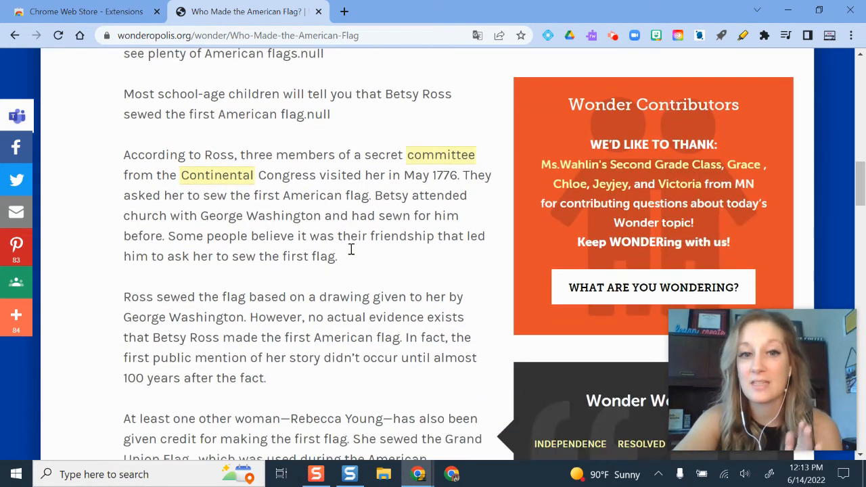
scroll("up", 3)
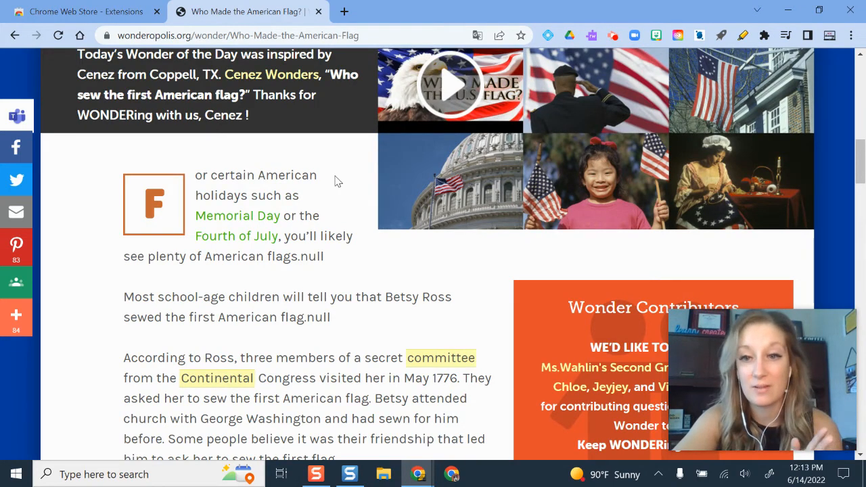
scroll("down", 3)
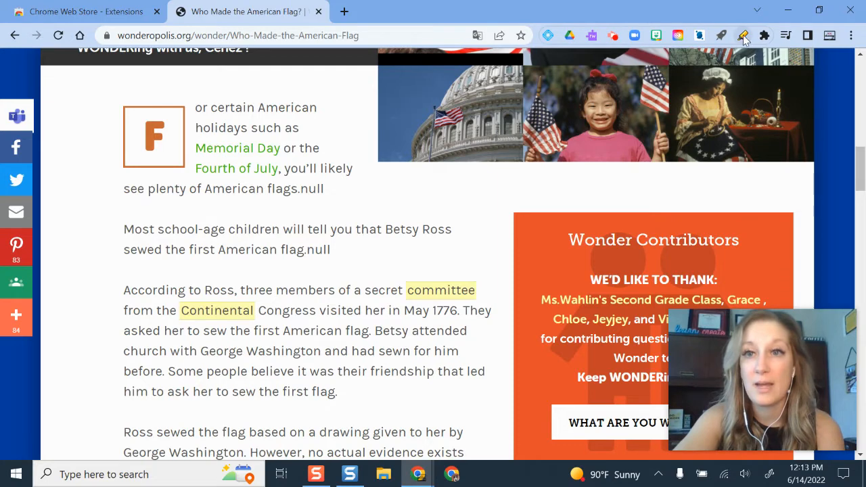
mouse_move(741, 35)
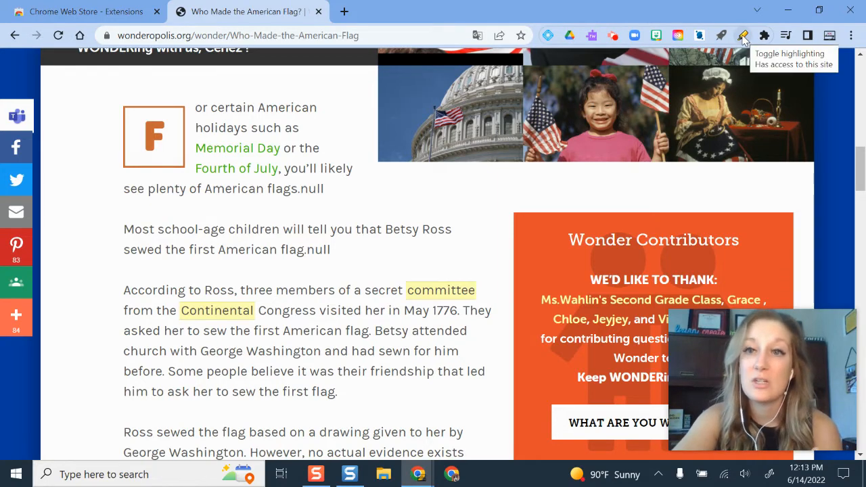
Open Auto Highlight's Chrome Web Store page in a new tab, return to the article and trigger highlighting.
left_click(763, 35)
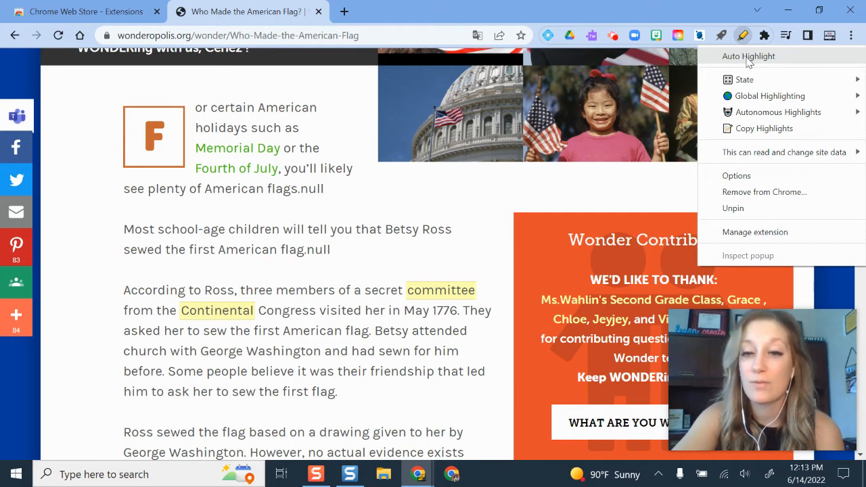
left_click(755, 231)
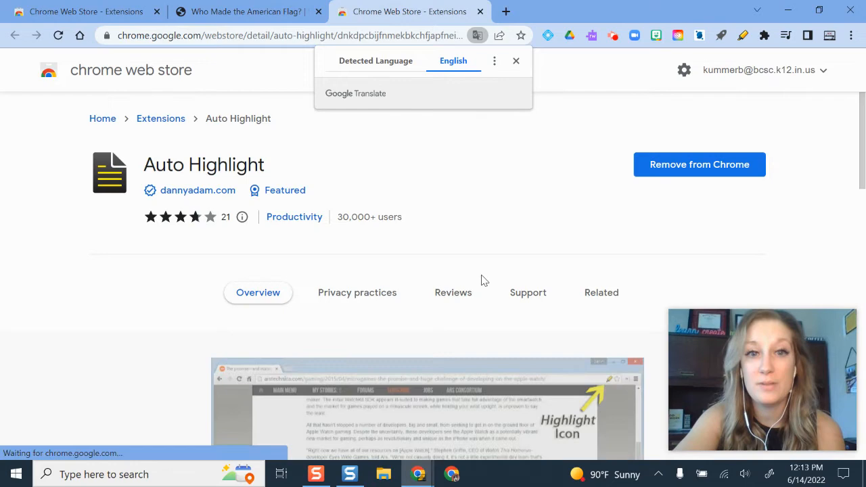
left_click(244, 10)
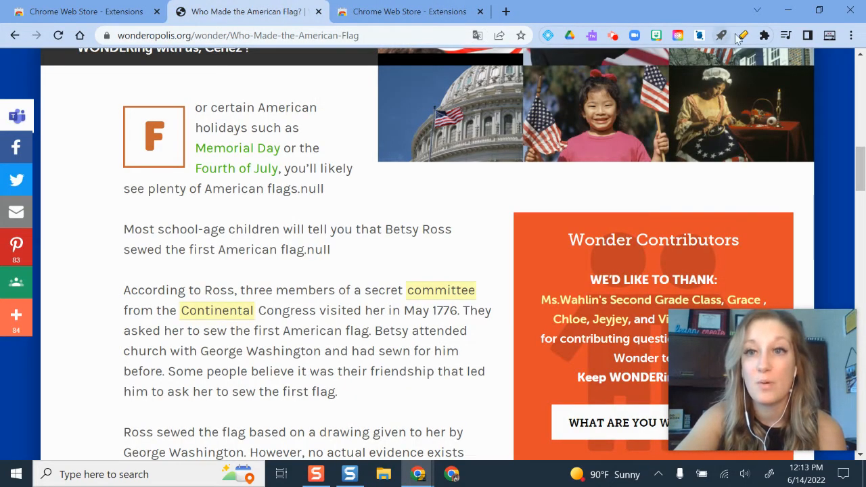
left_click(742, 35)
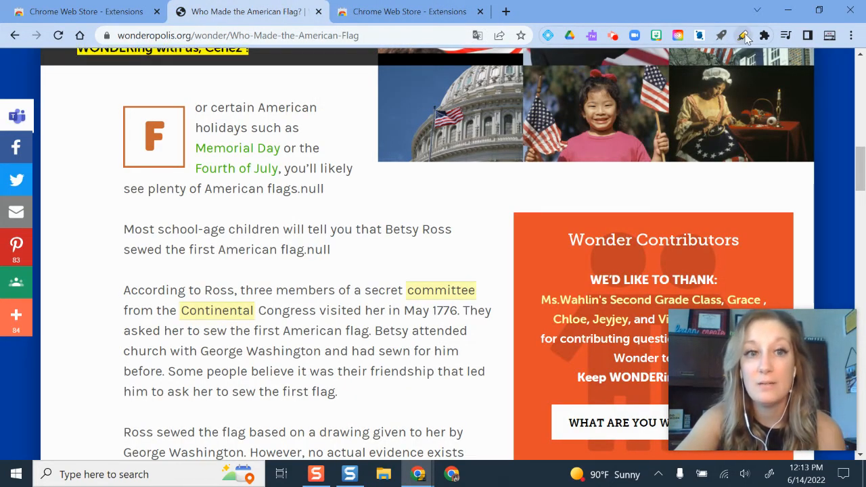
Review the yellow key sentences, including the Betsy Ross and Rebecca Young passages.
scroll("up", 3)
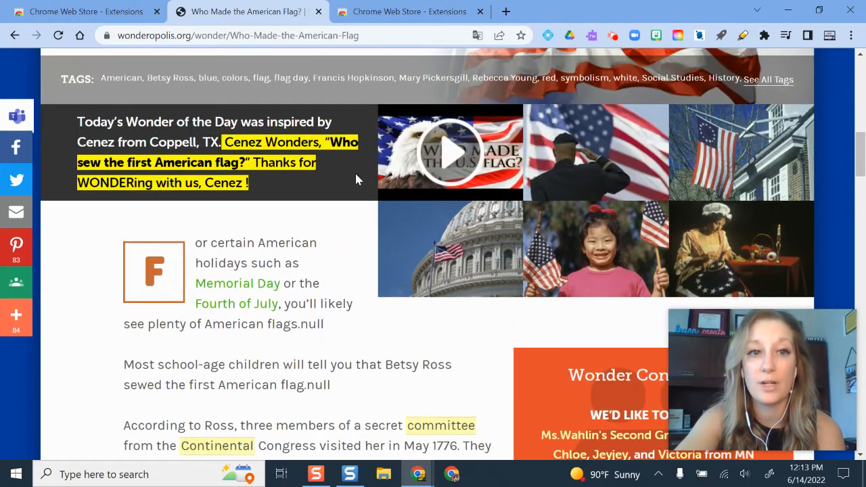
scroll("down", 3)
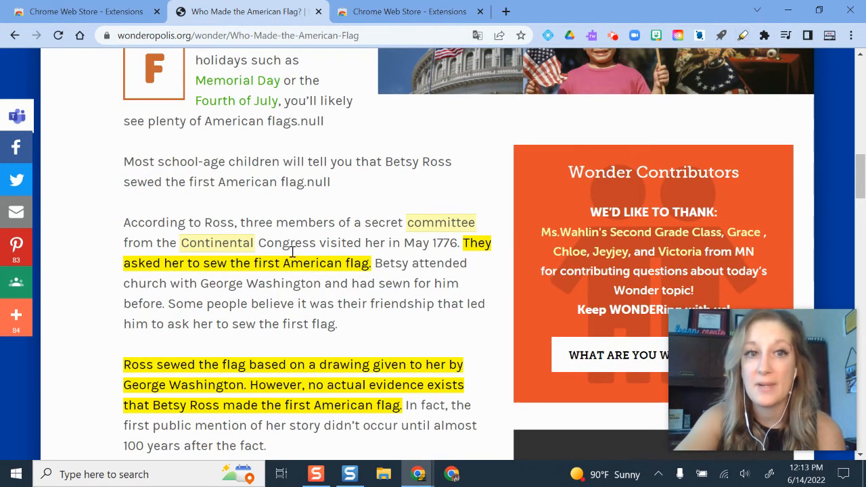
scroll("down", 3)
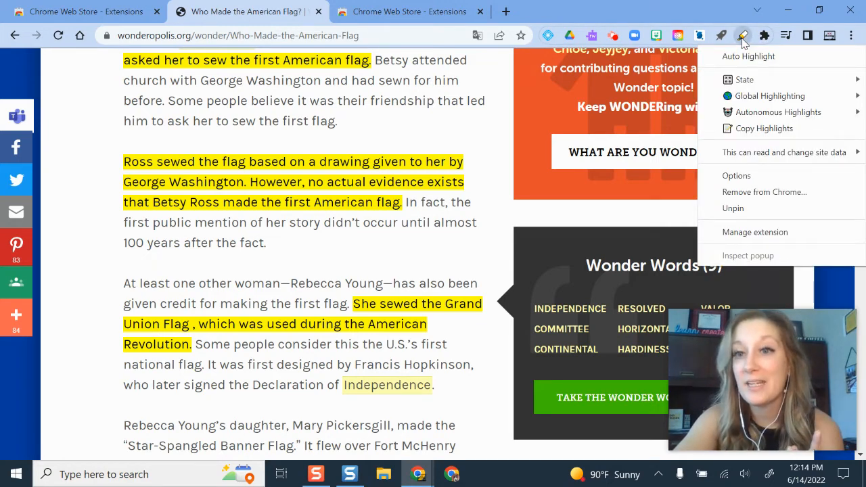
mouse_move(763, 129)
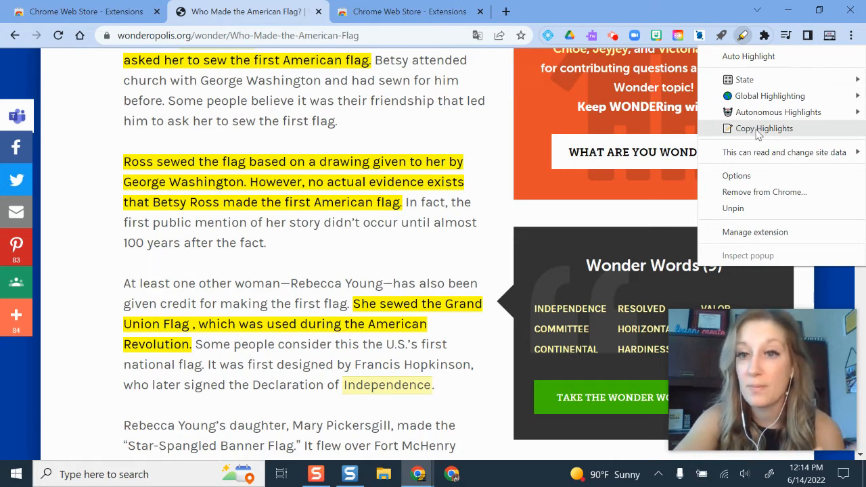
Copy the highlights with Auto Highlight's Copy Highlights and start a new browser tab.
left_click(498, 192)
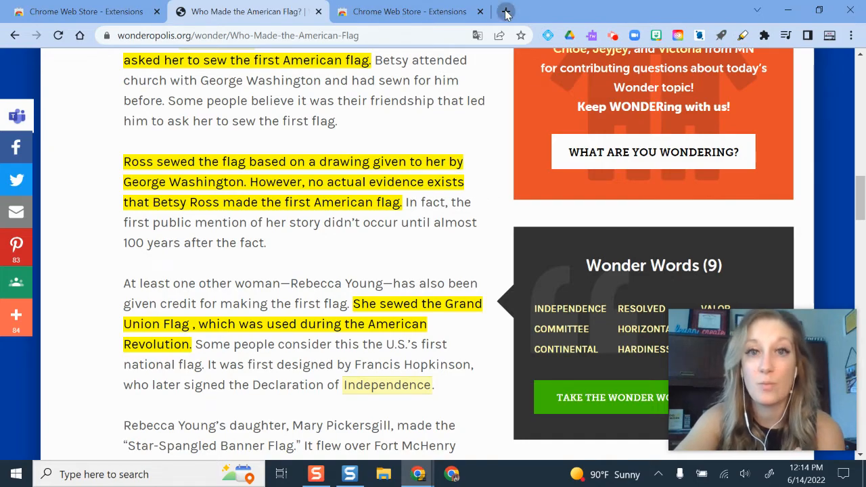
left_click(506, 11)
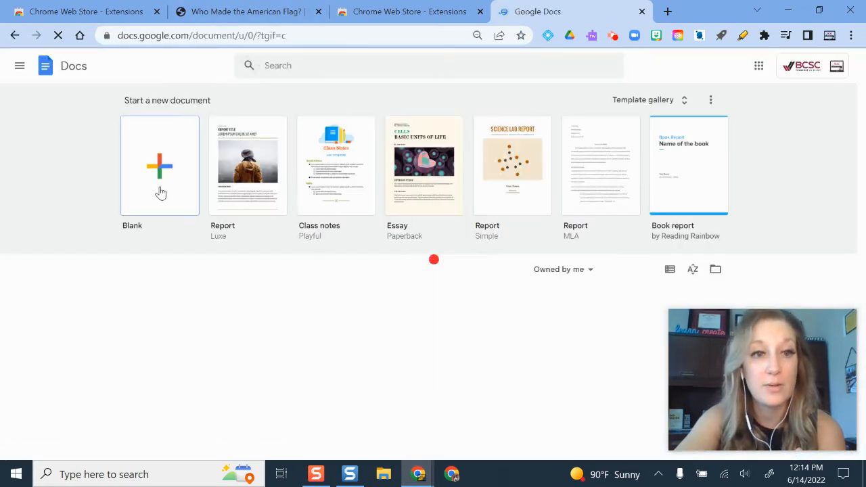
Create a blank Google Doc and paste the copied flag-article sentences into it.
left_click(159, 165)
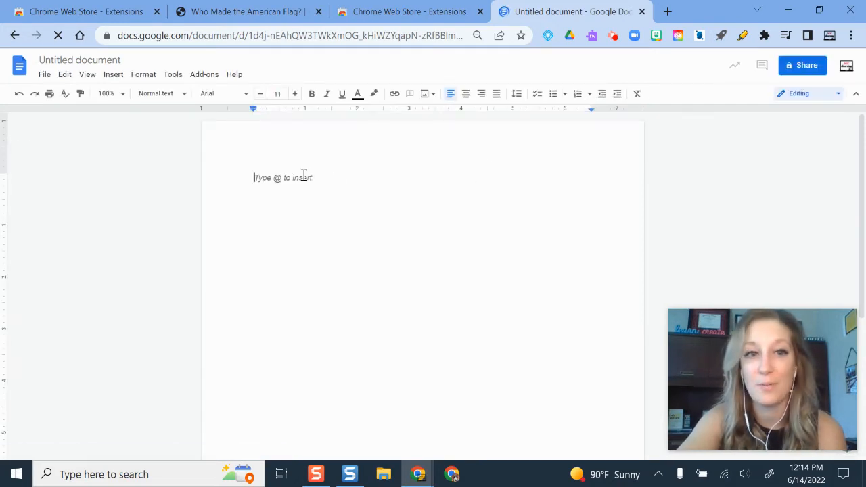
right_click(282, 177)
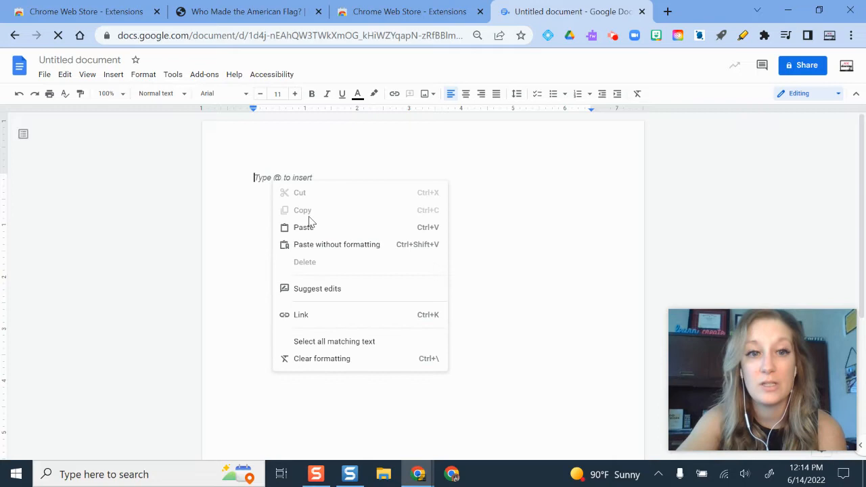
left_click(303, 227)
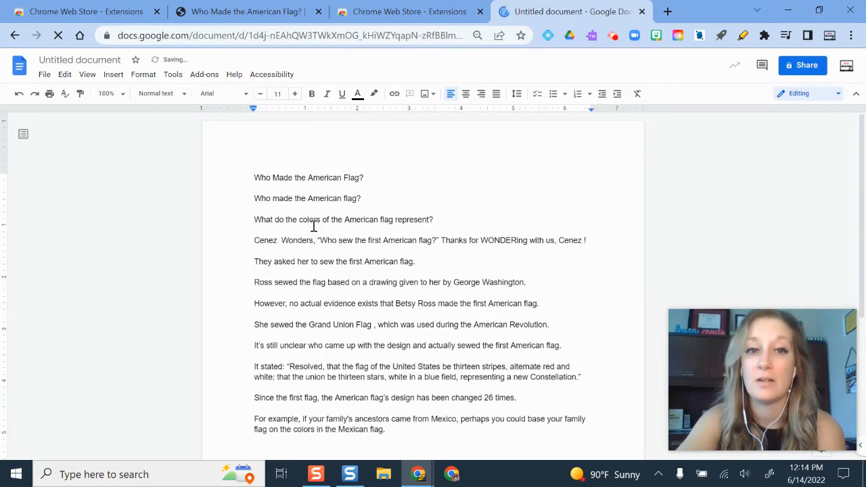
scroll("down", 3)
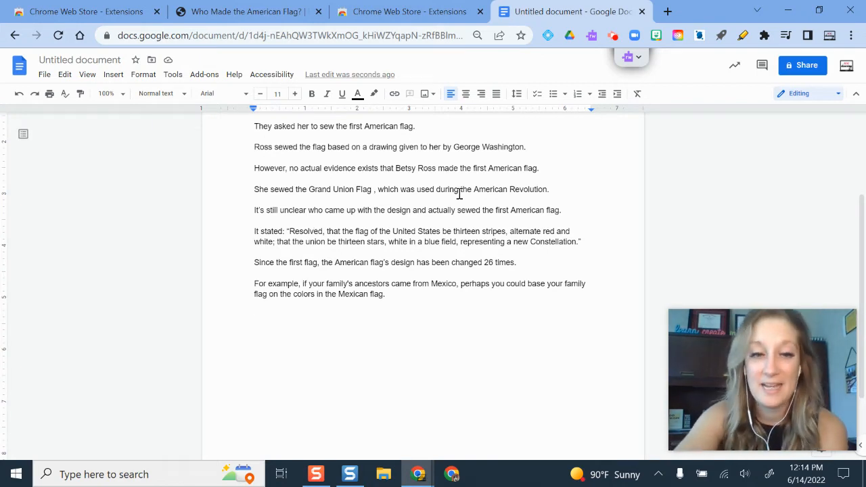
scroll("up", 3)
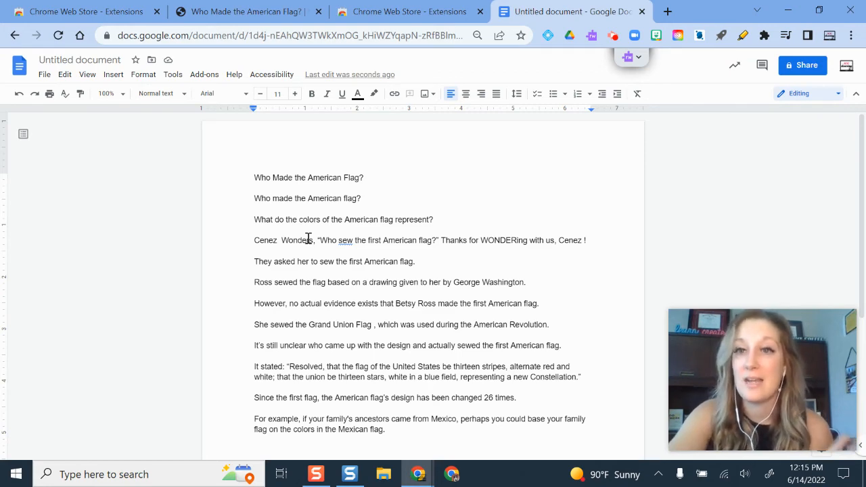
scroll("down", 3)
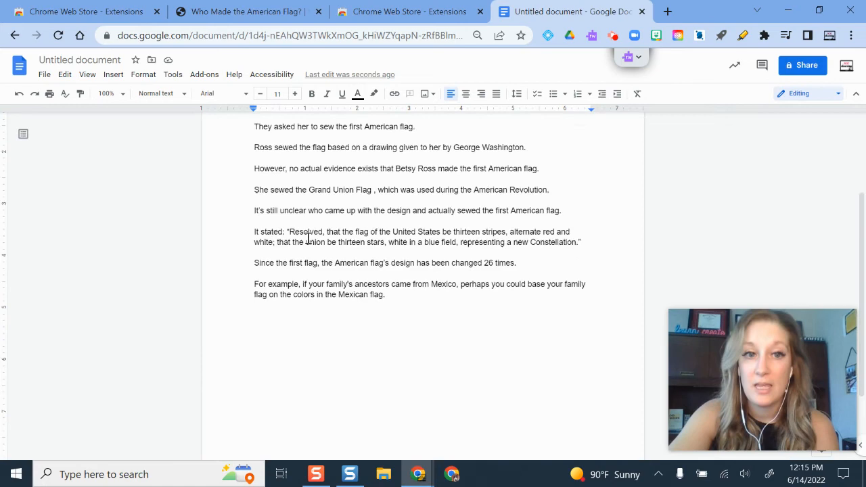
scroll("up", 3)
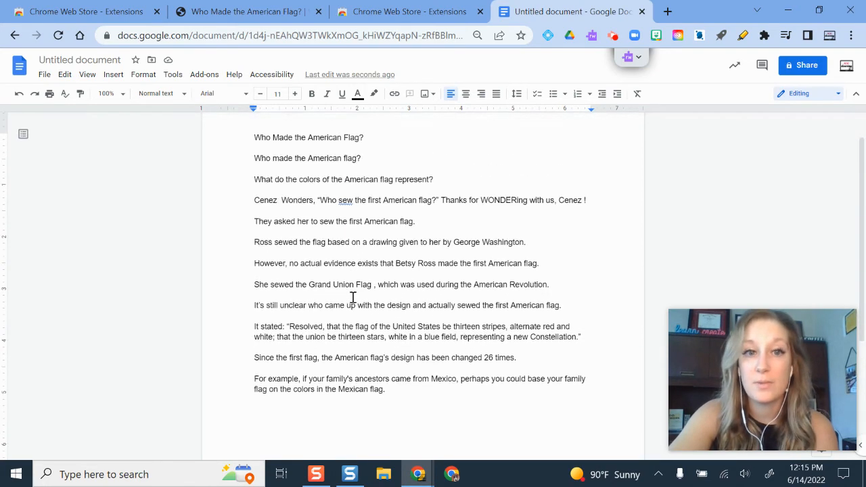
scroll("up", 3)
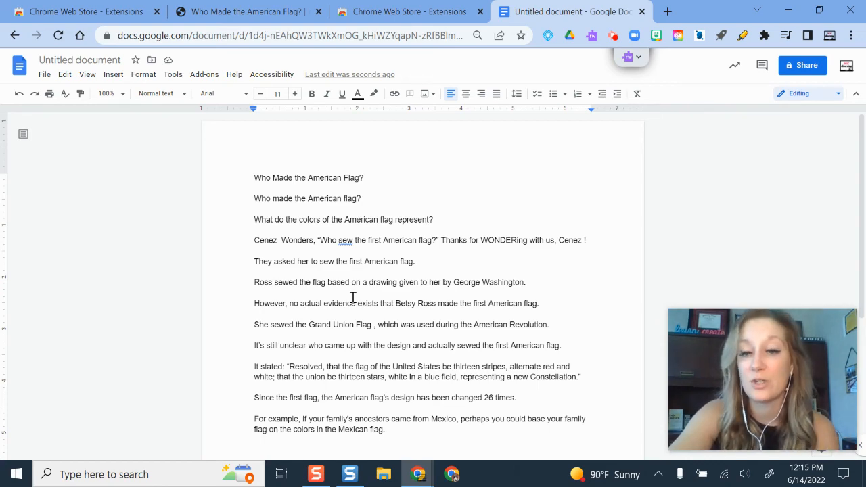
scroll("down", 3)
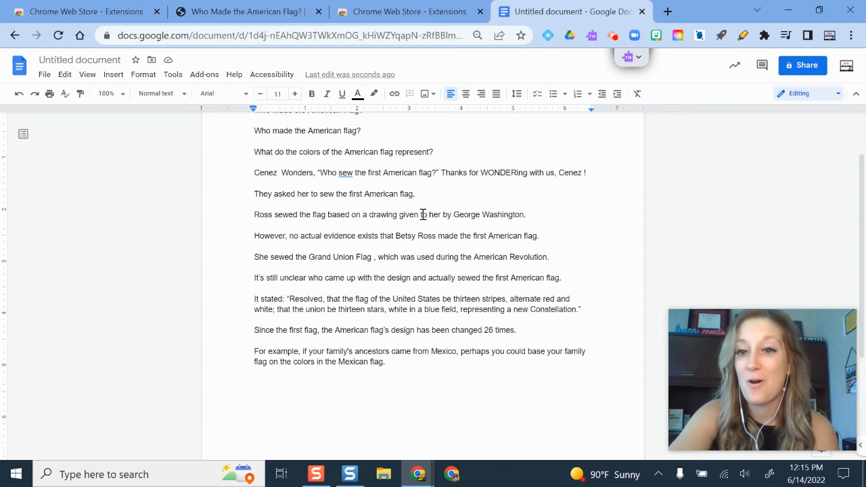